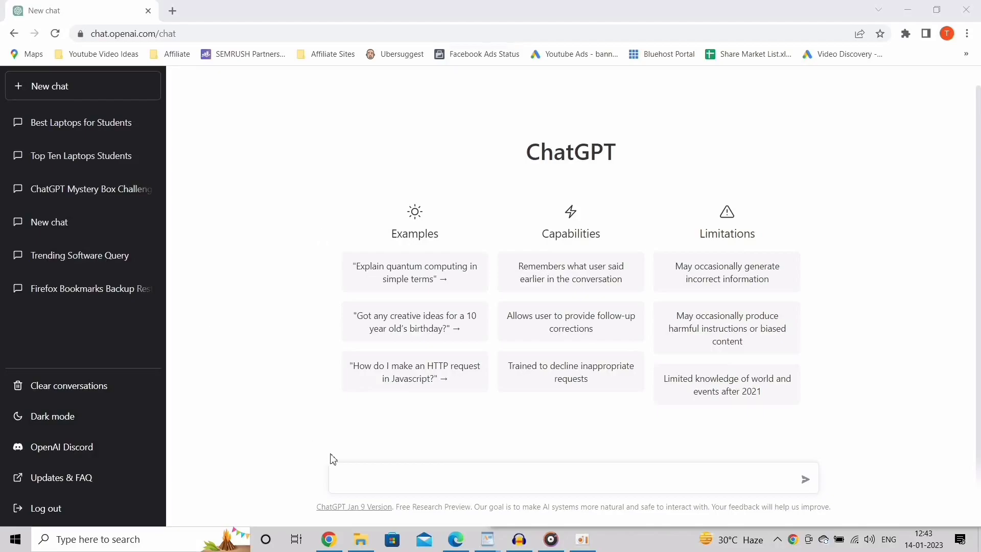
pyautogui.moveTo(530, 543)
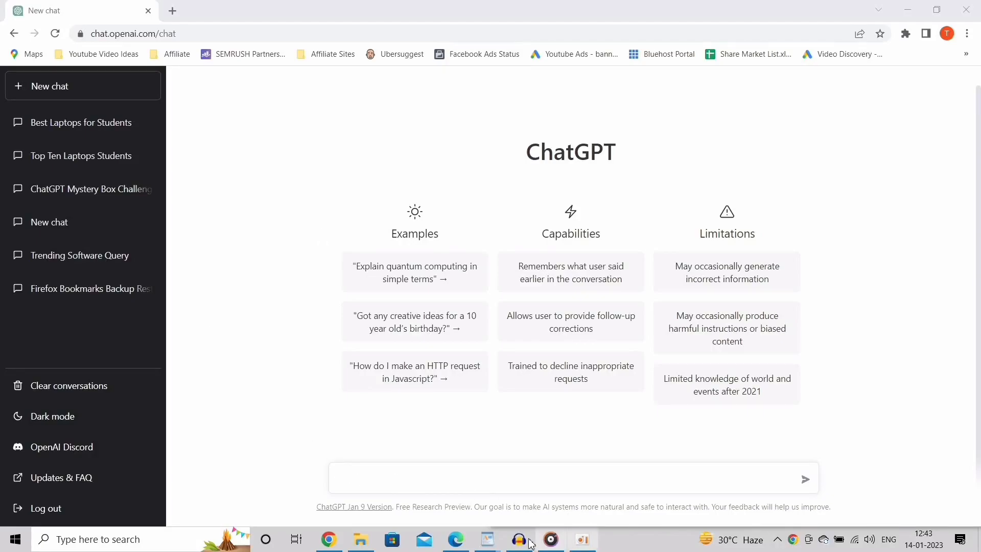
# Ask ChatGPT for 10 YouTube video titles on the 5 best laptops for students
pyautogui.write('create me 10 youtube video')
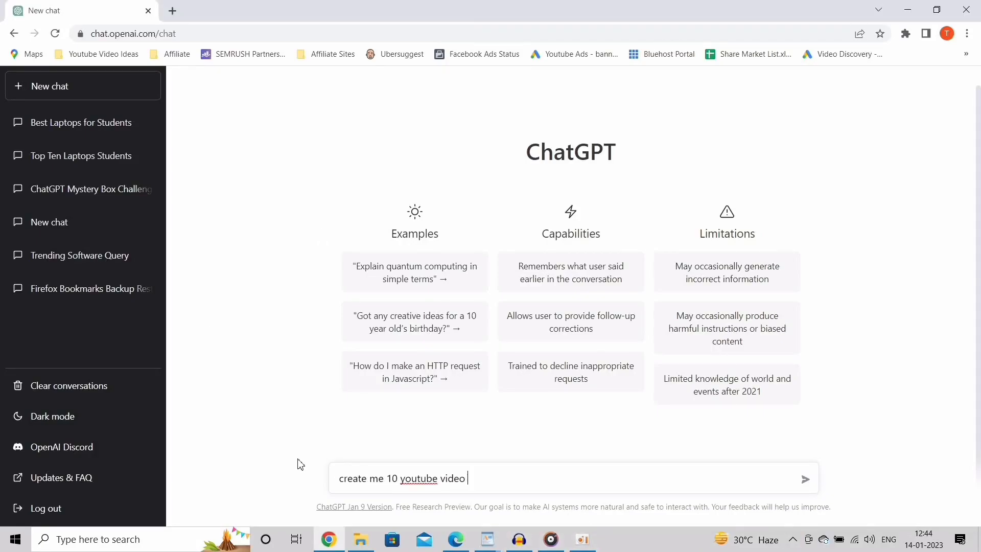
pyautogui.write('titles for 5')
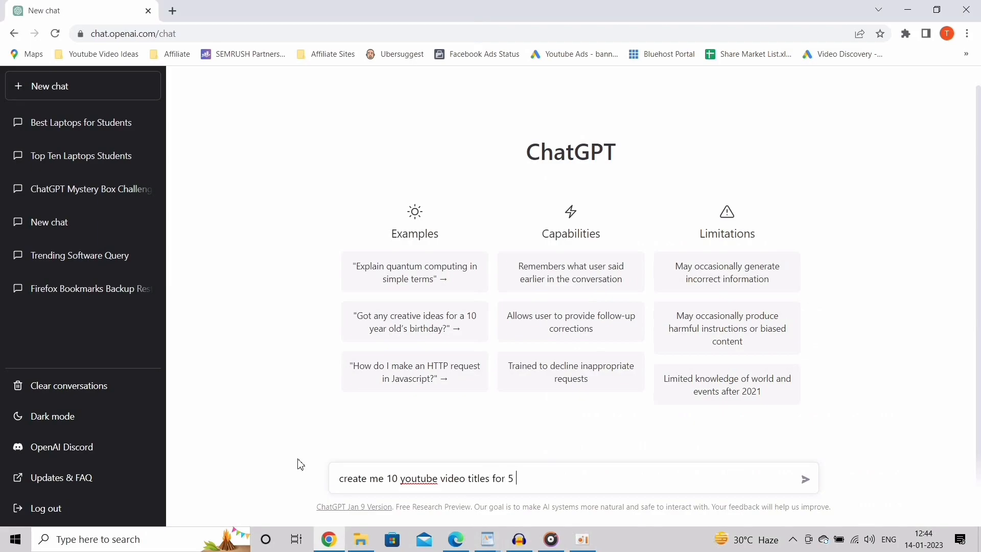
pyautogui.write('best laptop to buy for st')
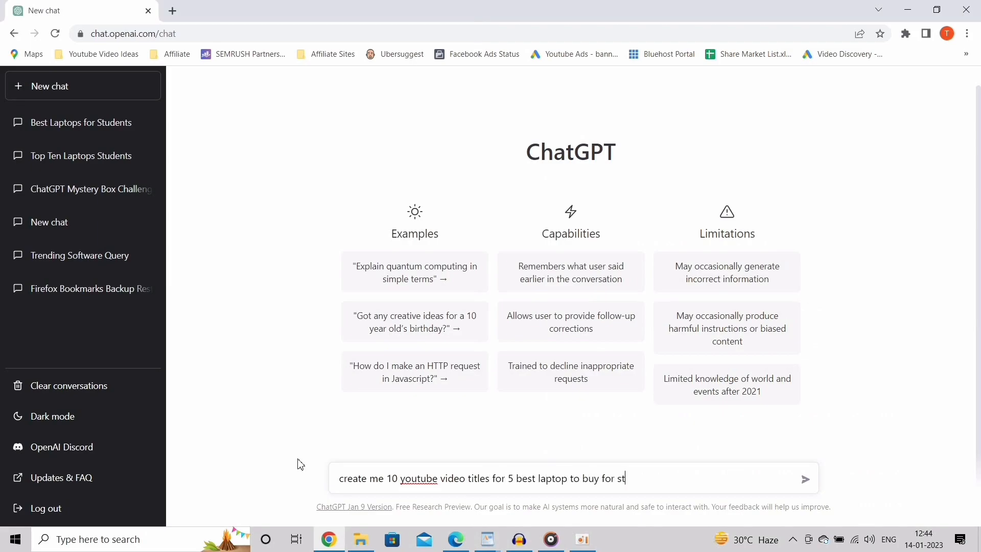
pyautogui.click(805, 478)
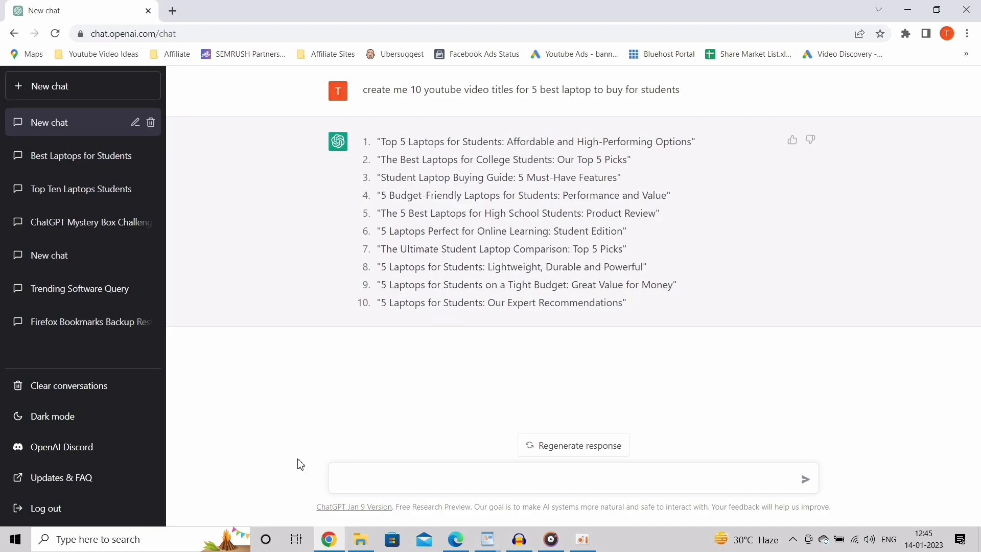
pyautogui.click(562, 478)
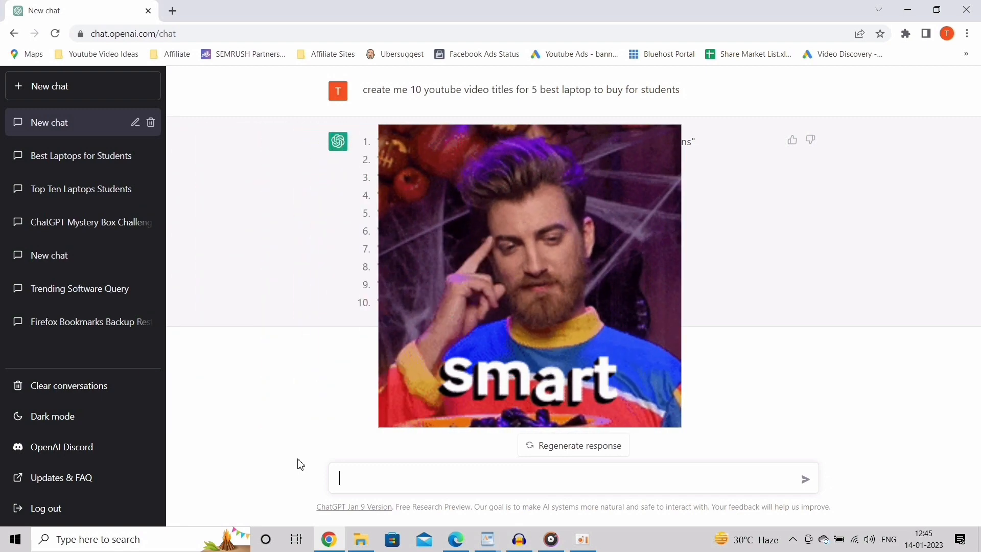
pyautogui.write('write')
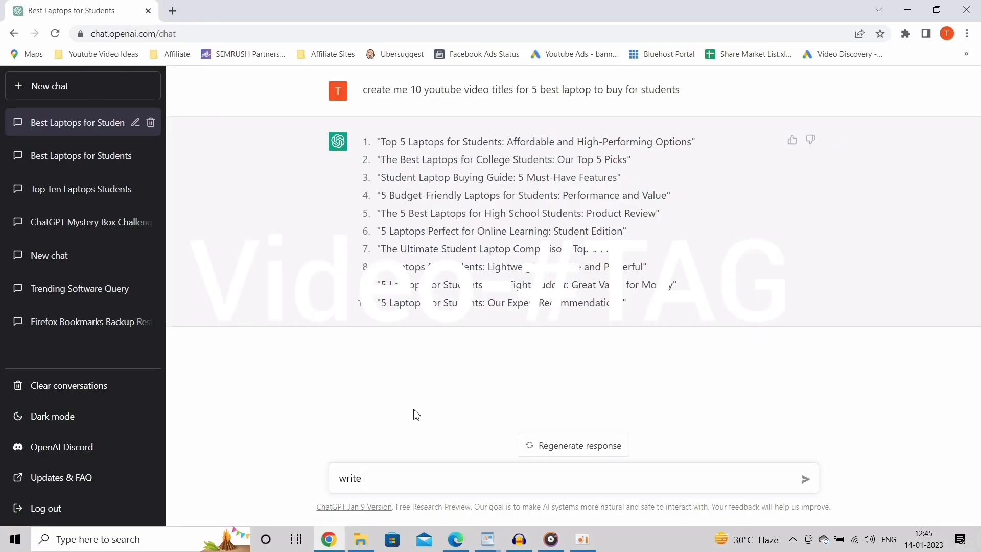
# Request 25 hashtags for a video on the 5 best laptops to buy for students
pyautogui.write('25 hashtags for')
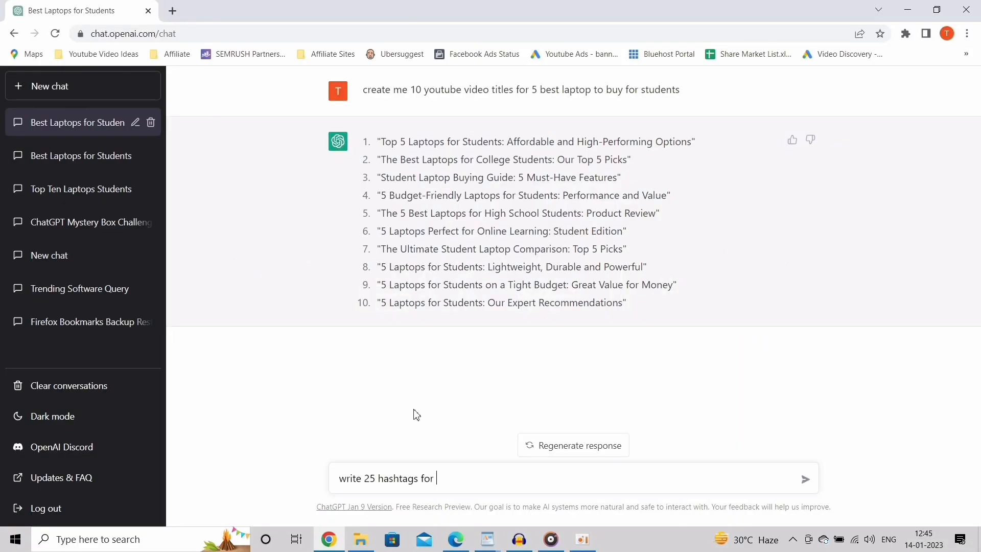
pyautogui.write('a video i created on 5 best')
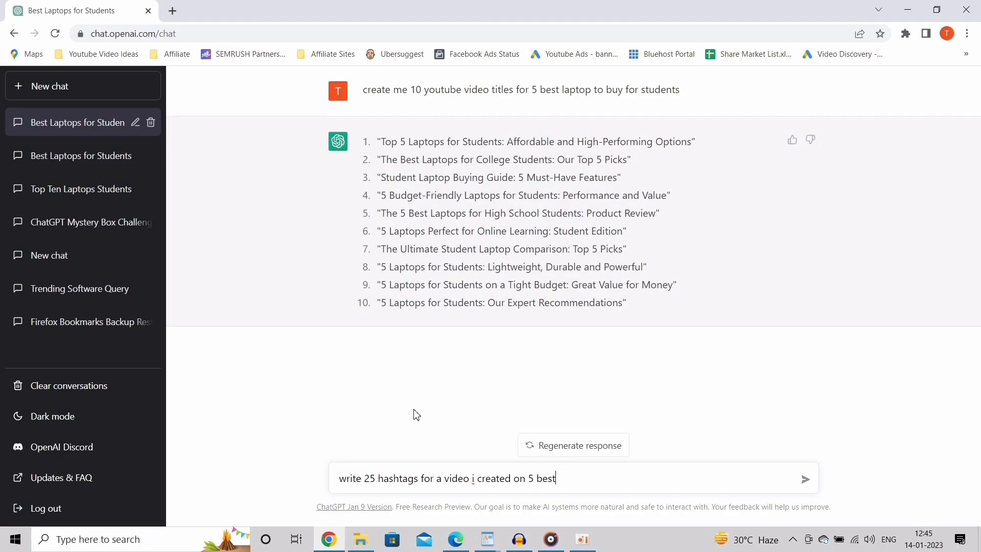
pyautogui.write('laptop to buy f')
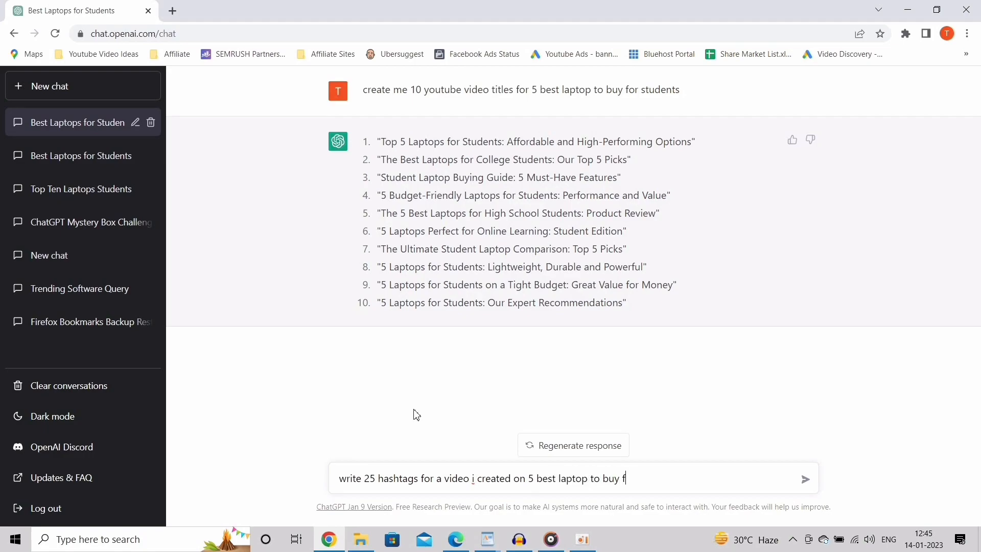
pyautogui.press('Return')
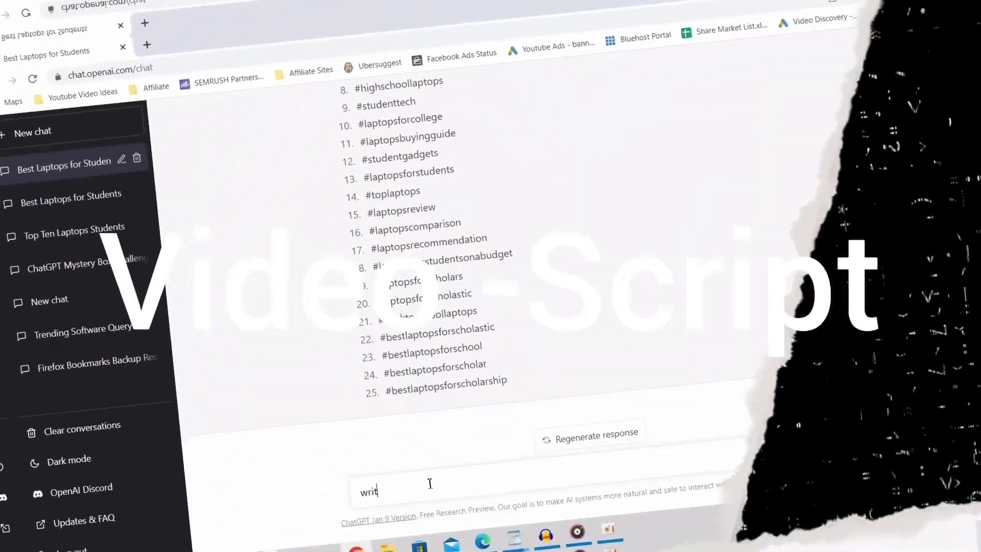
# Enter the prompt 'write a youtube video script on the top 5 best laptop'
pyautogui.write('write a youtube video script')
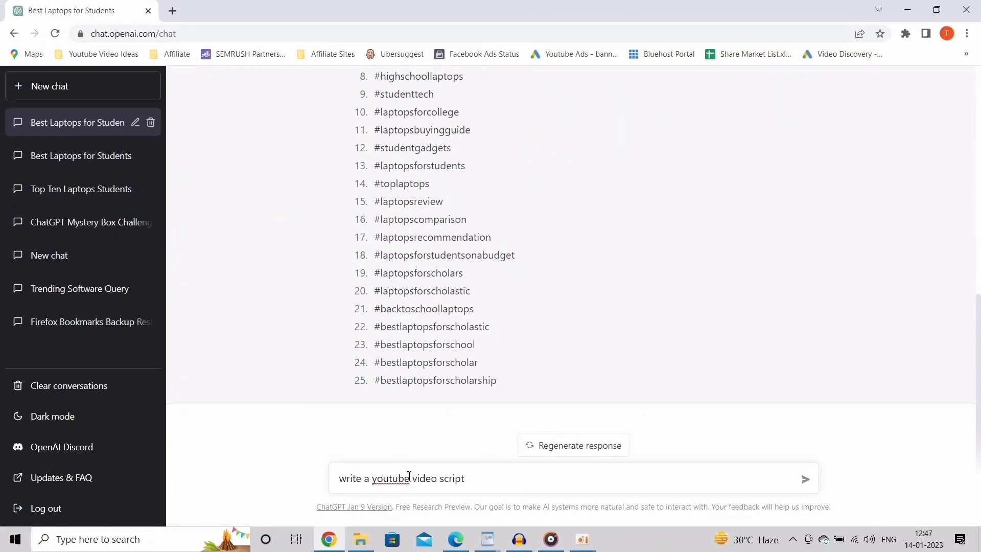
pyautogui.write('on the top 5 best laptop')
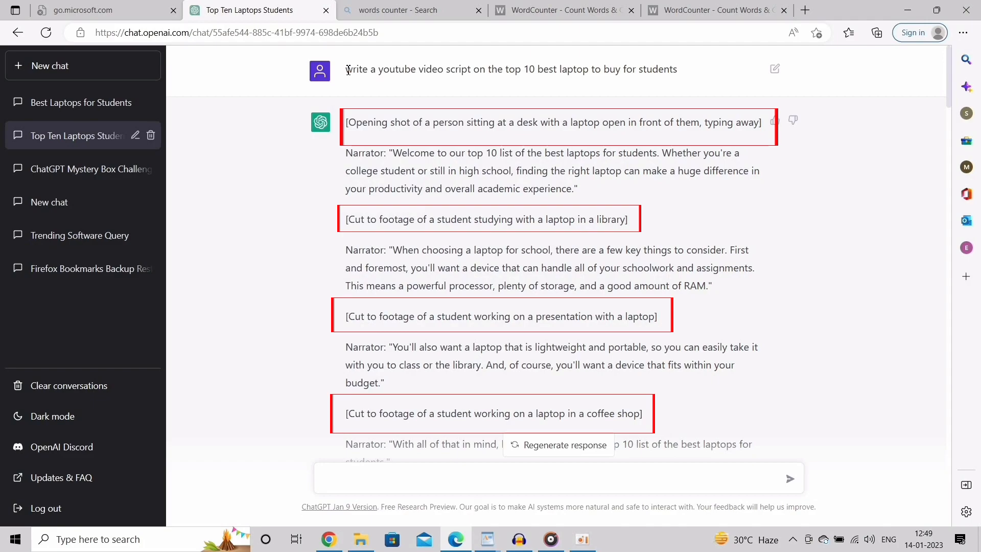
pyautogui.moveTo(390, 300)
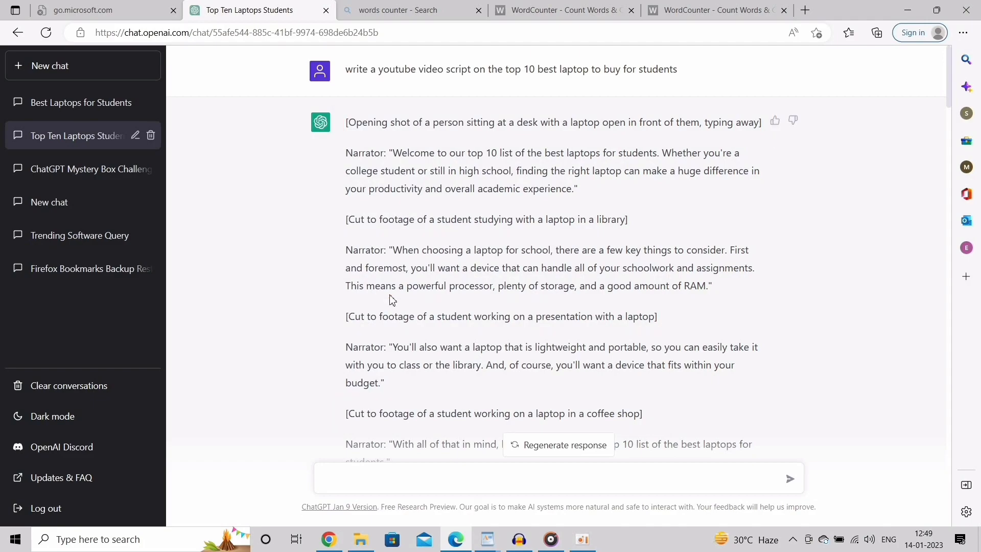
# Scroll through the reply on the 5 best student laptops with pros and cons
pyautogui.scroll(-3)
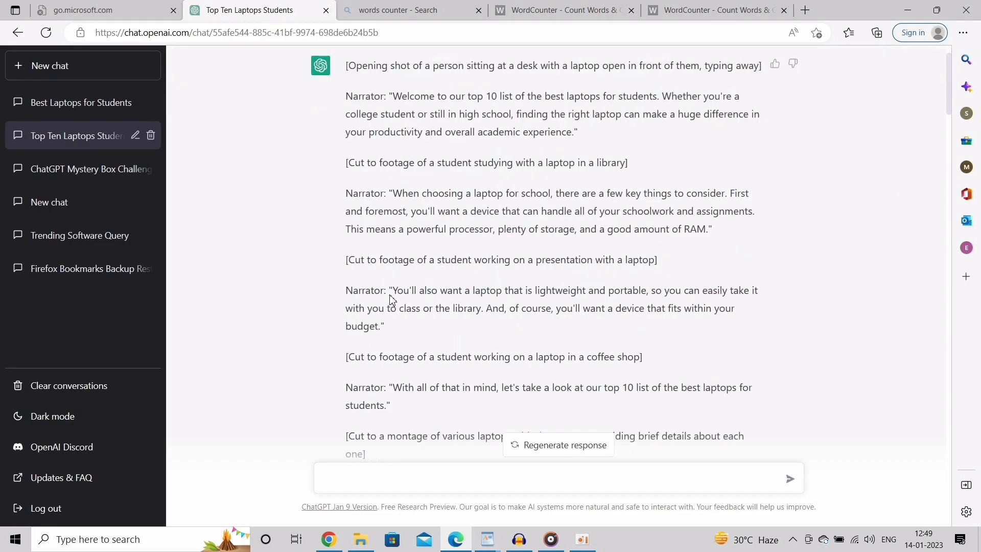
pyautogui.scroll(-3)
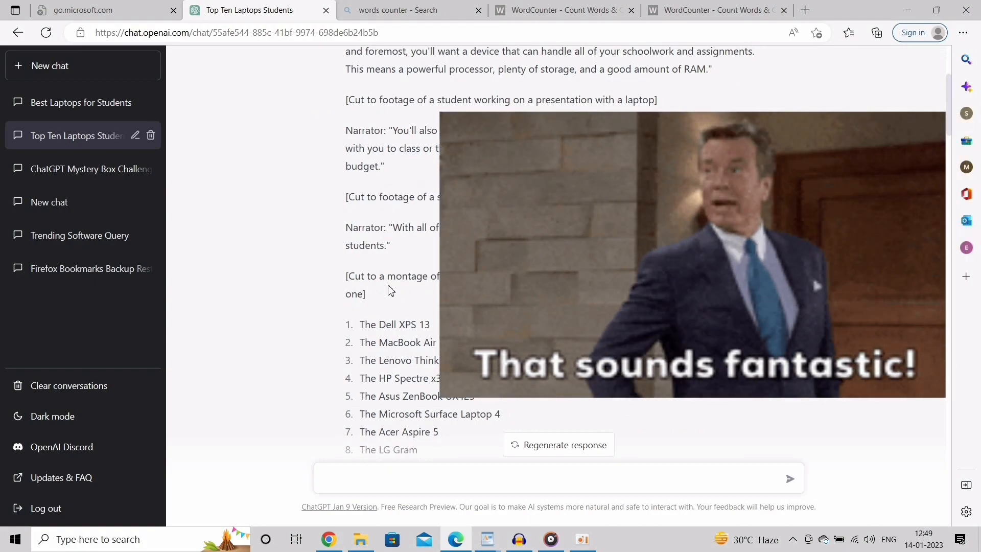
pyautogui.scroll(-3)
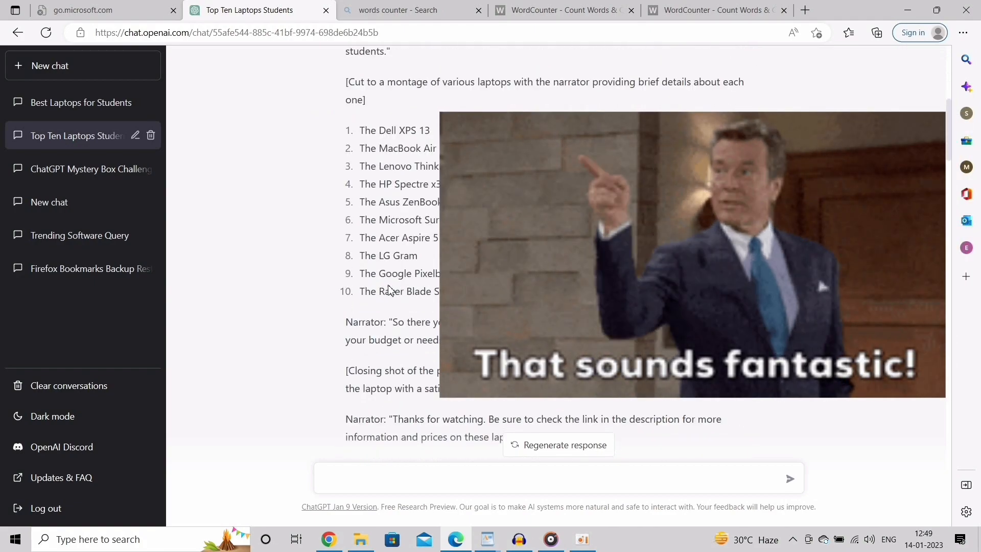
pyautogui.scroll(-3)
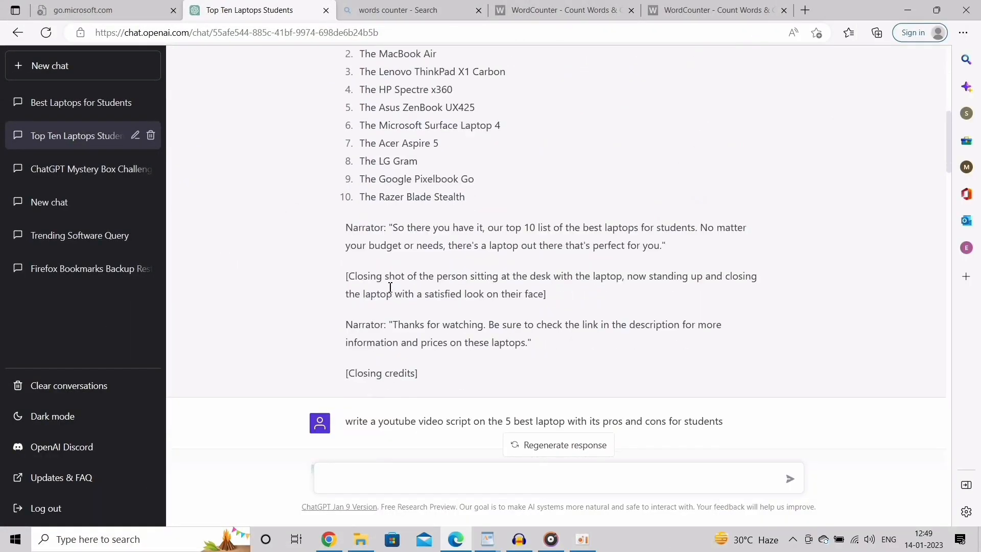
pyautogui.scroll(-3)
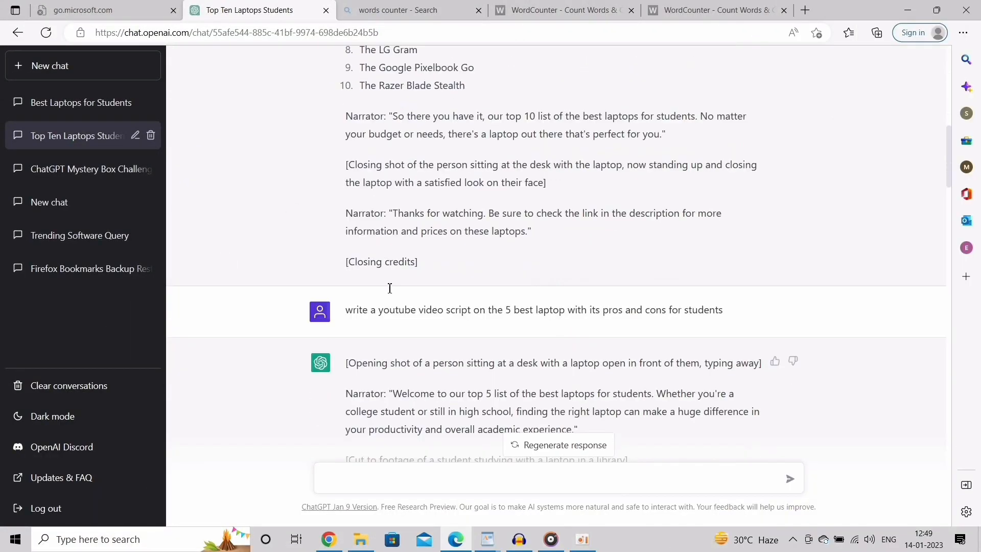
pyautogui.scroll(-3)
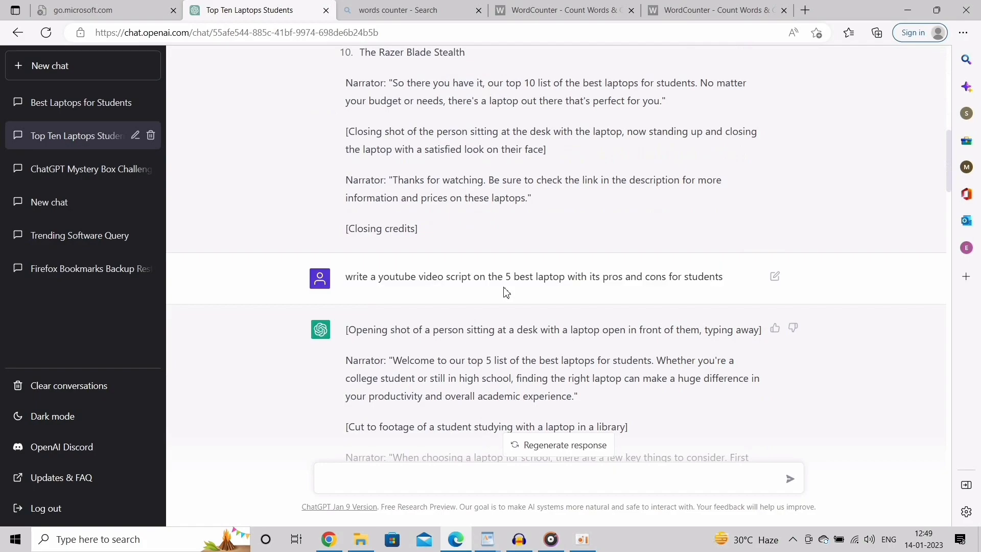
pyautogui.scroll(-3)
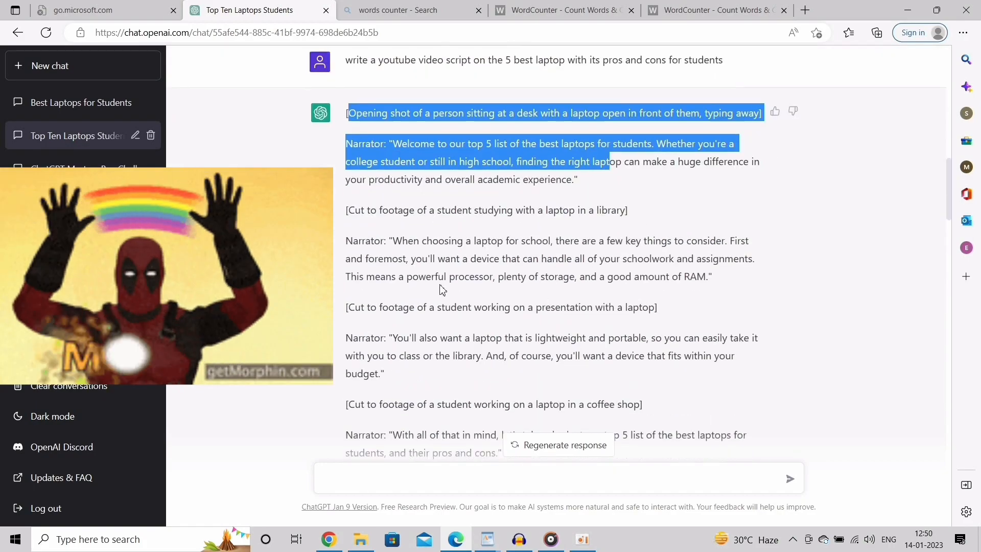
pyautogui.scroll(-3)
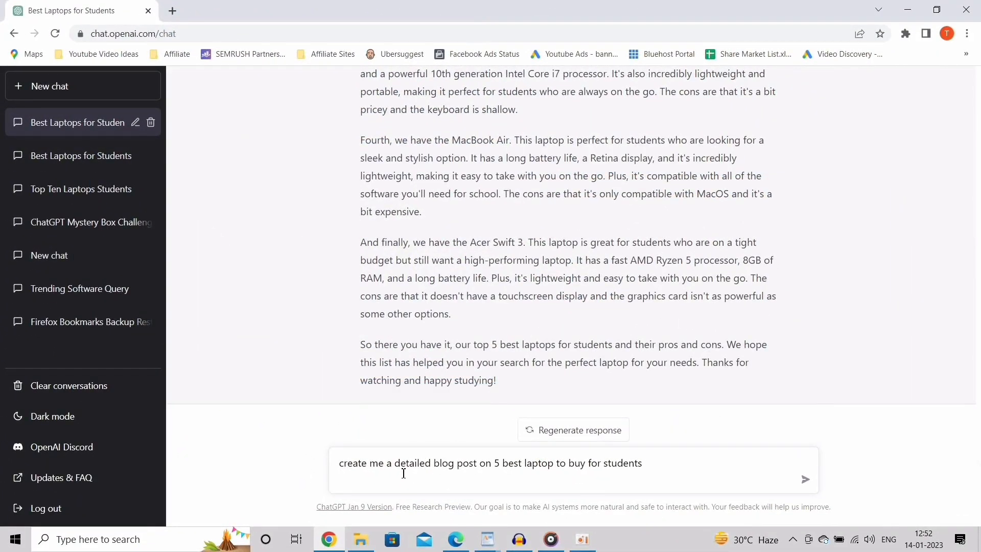
pyautogui.moveTo(404, 465)
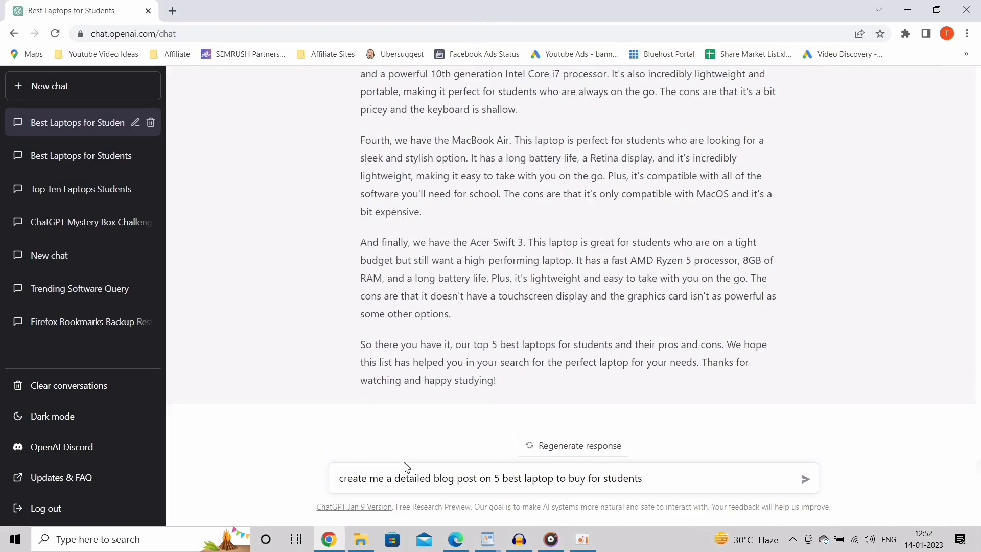
# Send the detailed blog post request on five student laptops and review the reply
pyautogui.click(805, 478)
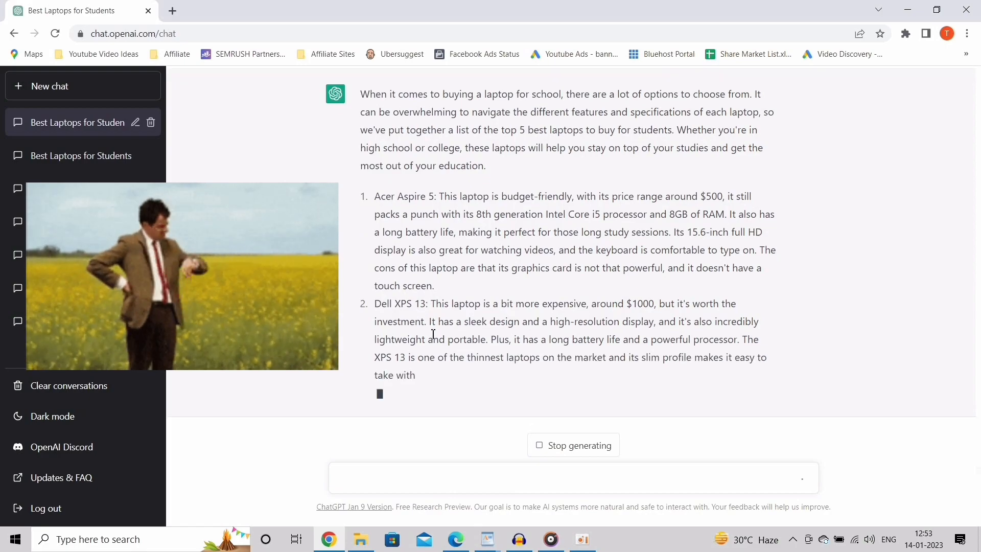
pyautogui.scroll(-3)
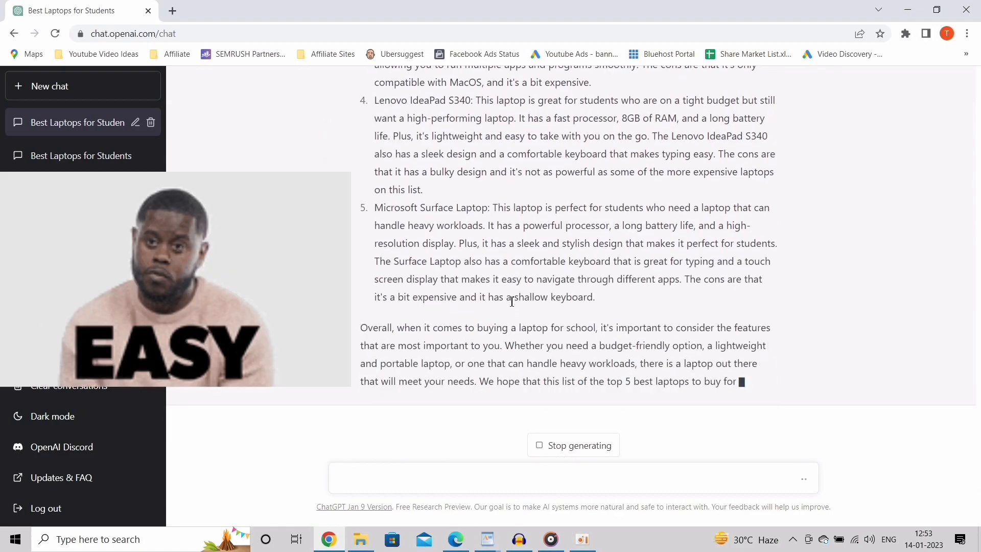
pyautogui.scroll(3)
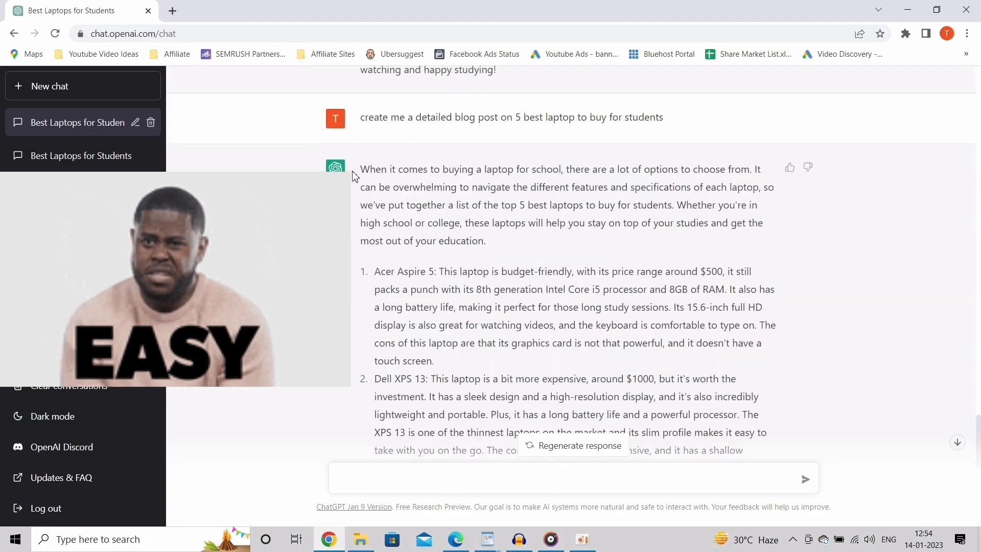
pyautogui.scroll(-3)
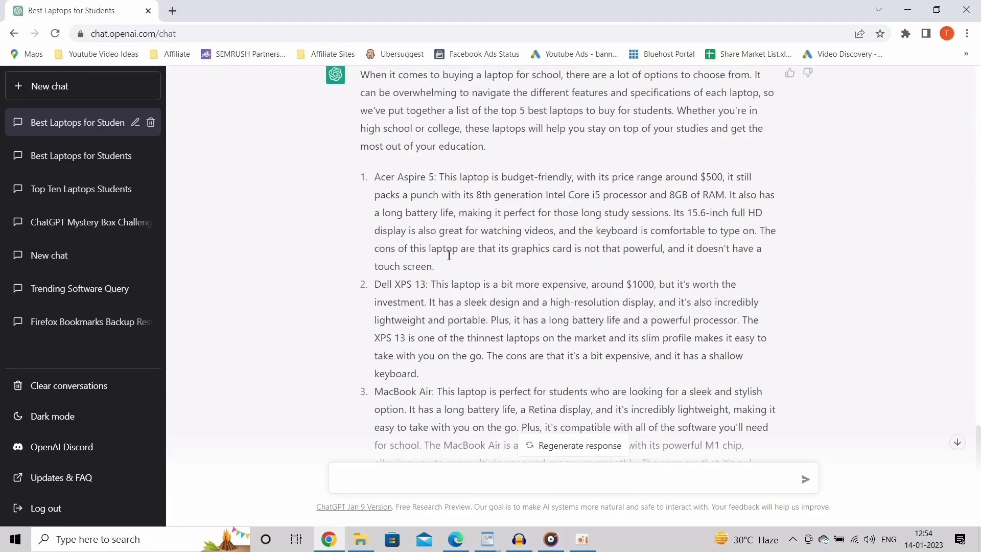
pyautogui.scroll(3)
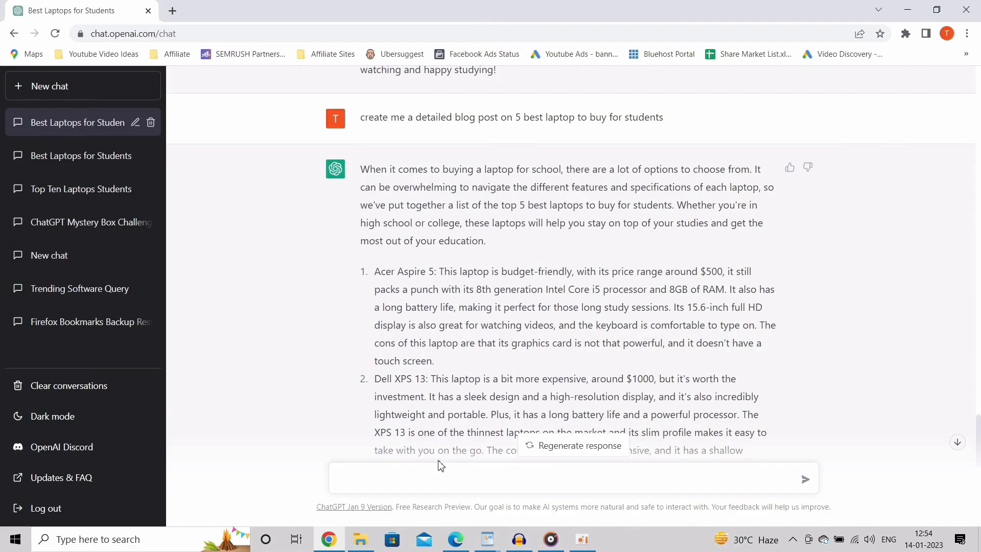
pyautogui.scroll(-3)
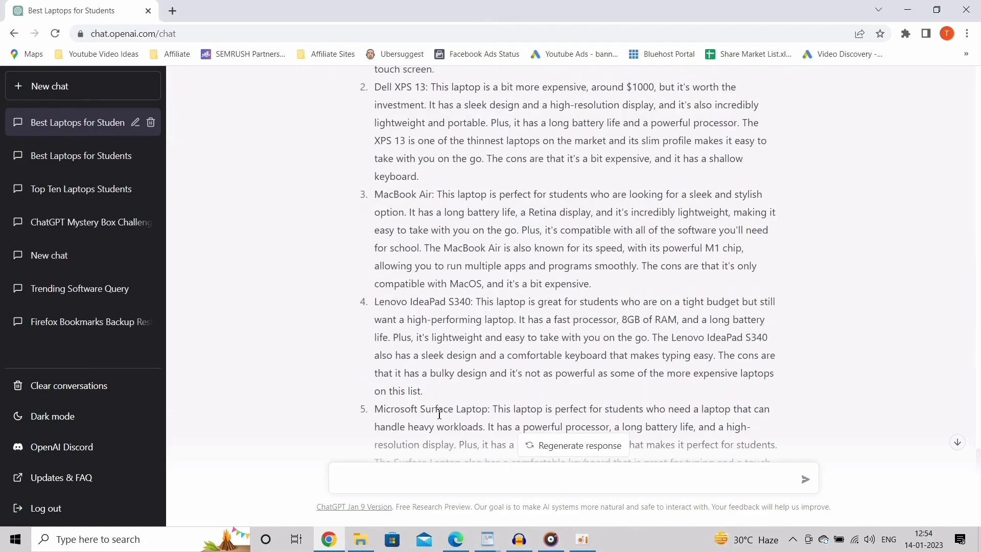
pyautogui.scroll(-3)
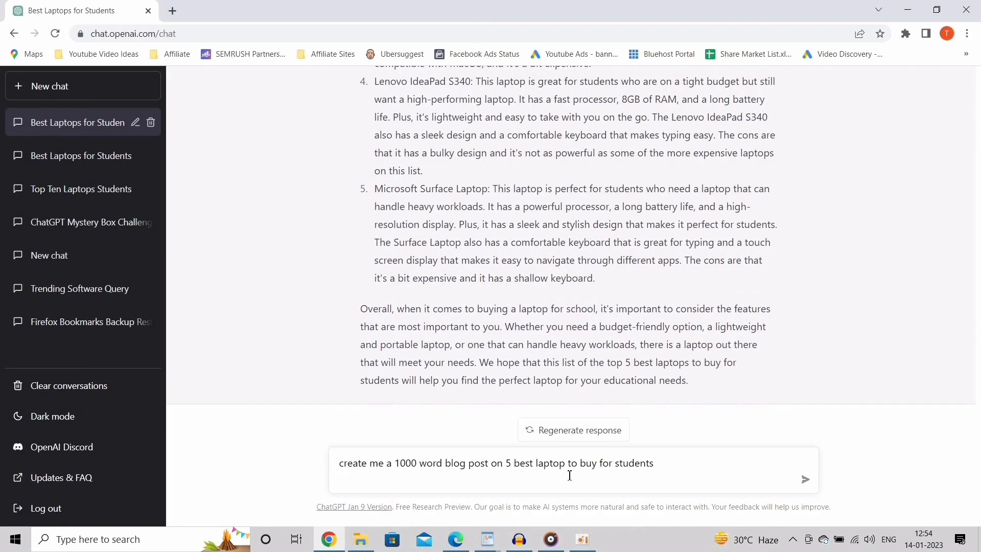
pyautogui.moveTo(650, 455)
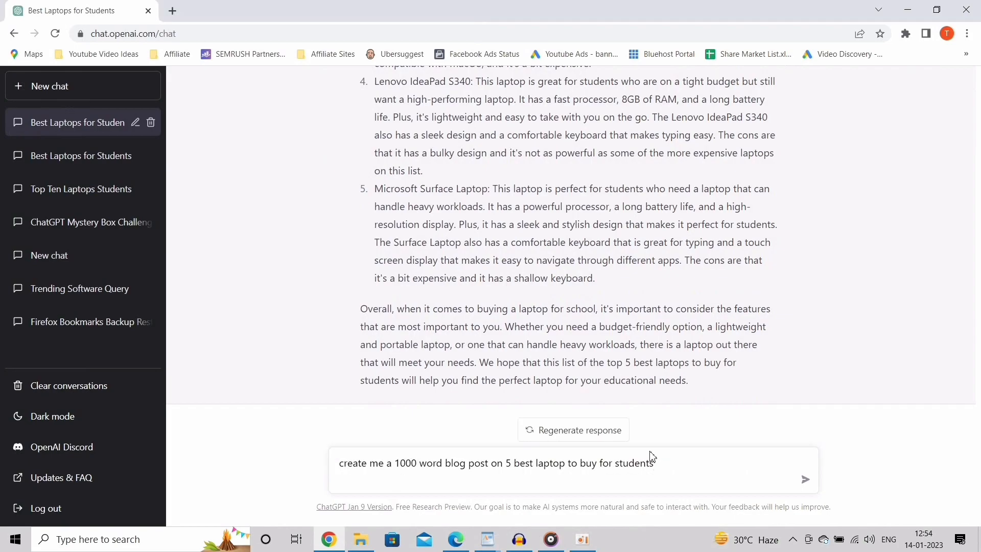
# Send the 1000-word blog post request and skim the longer answer
pyautogui.click(805, 479)
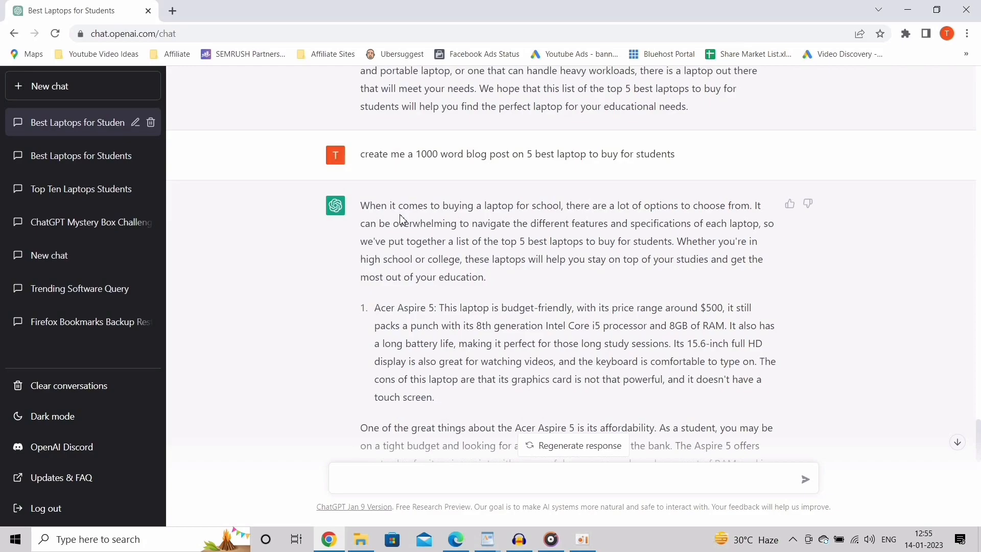
pyautogui.scroll(-3)
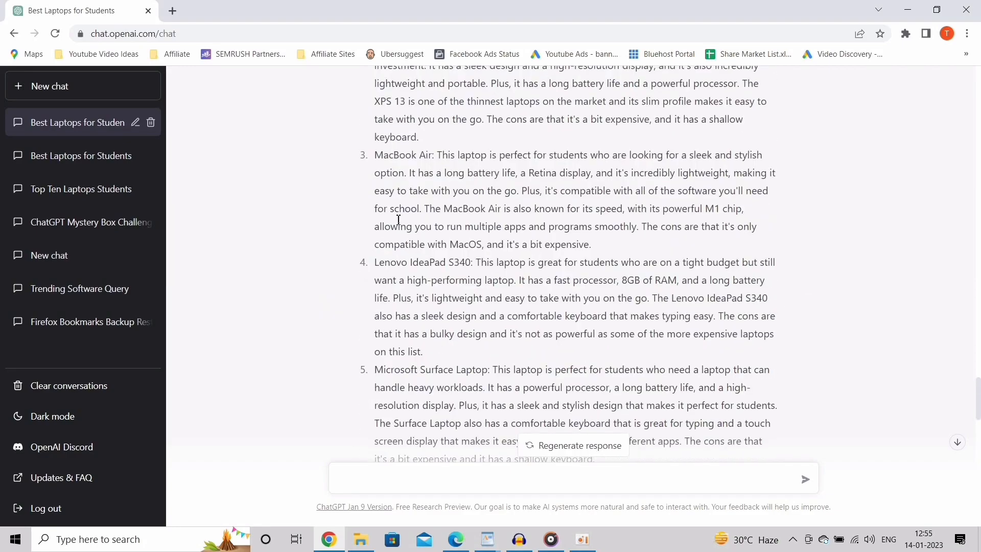
pyautogui.scroll(3)
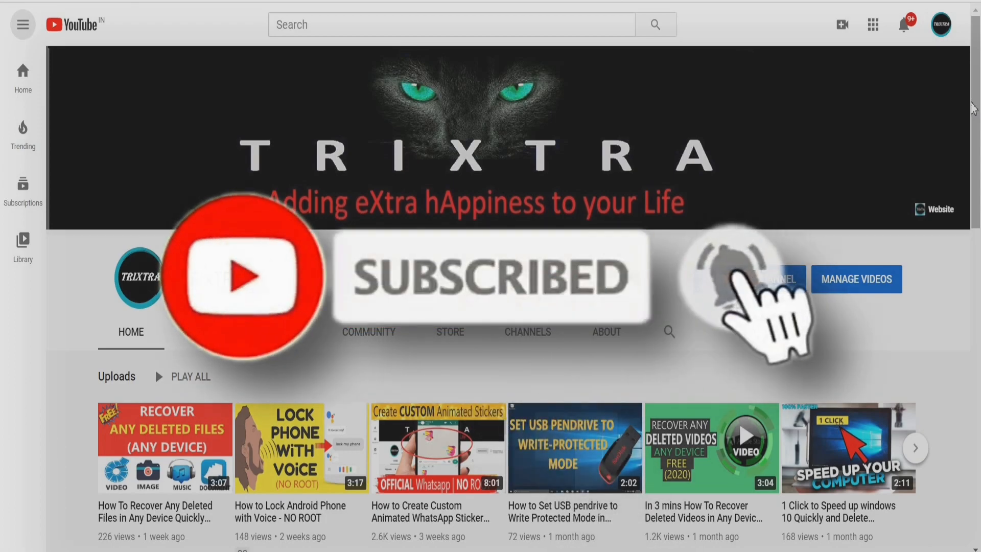
pyautogui.moveTo(735, 279)
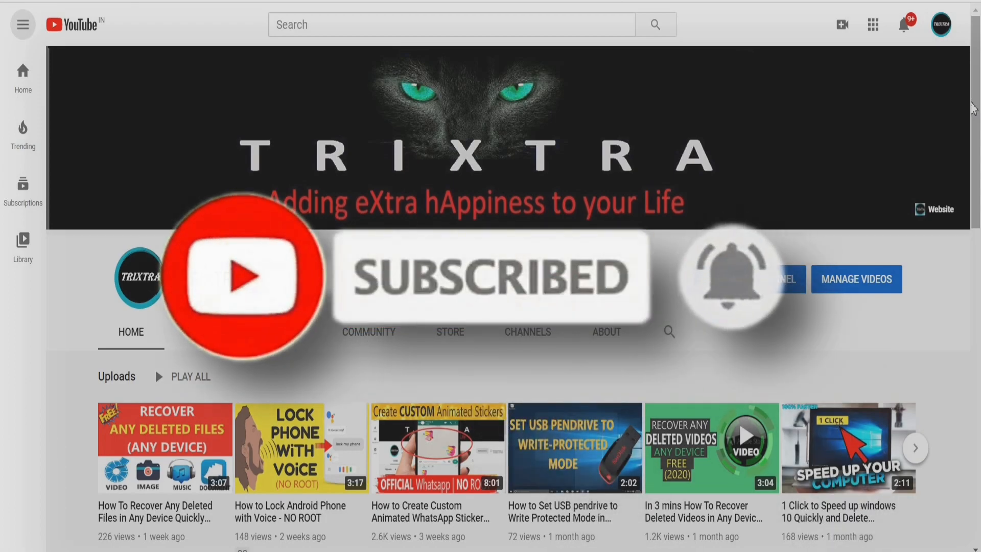